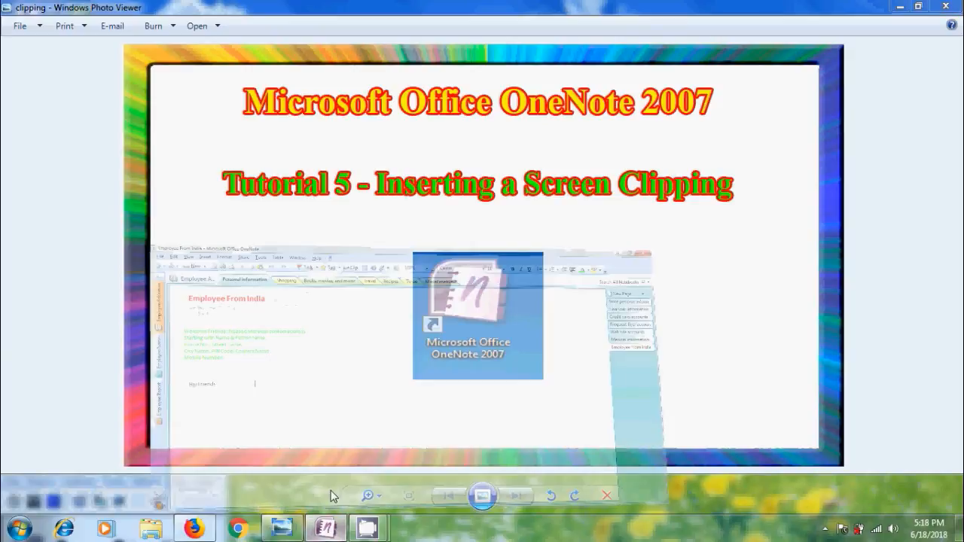
Switch from the title slide in Photo Viewer to the Employee From India page in OneNote
click(325, 528)
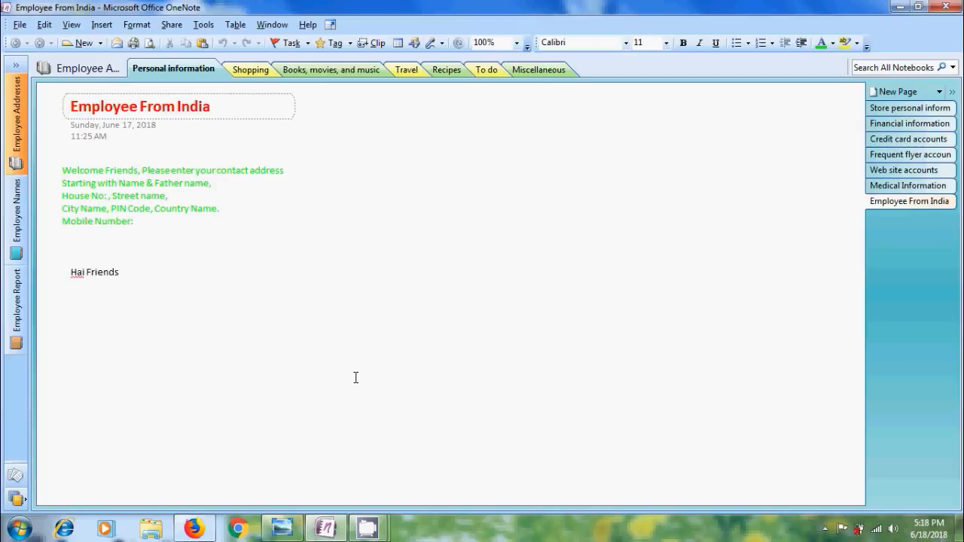
click(188, 271)
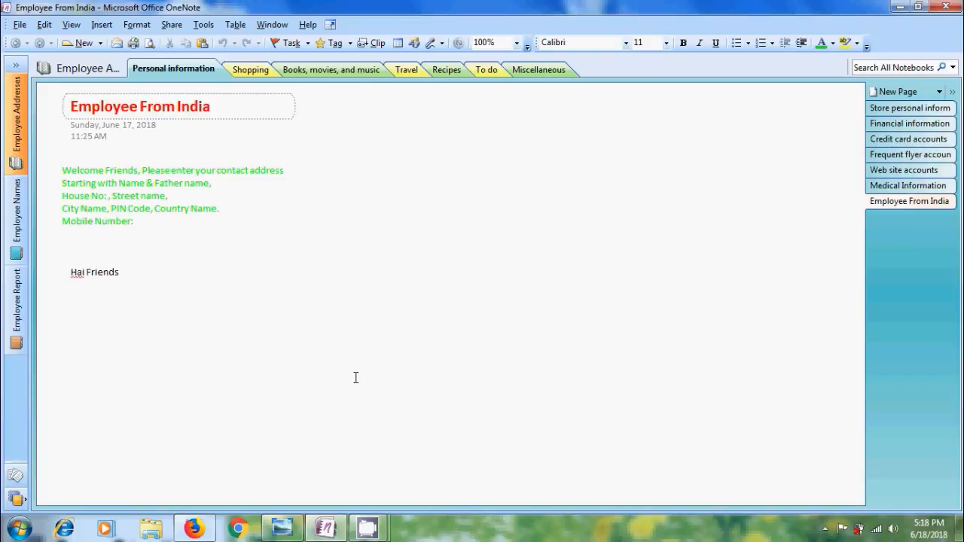
click(190, 271)
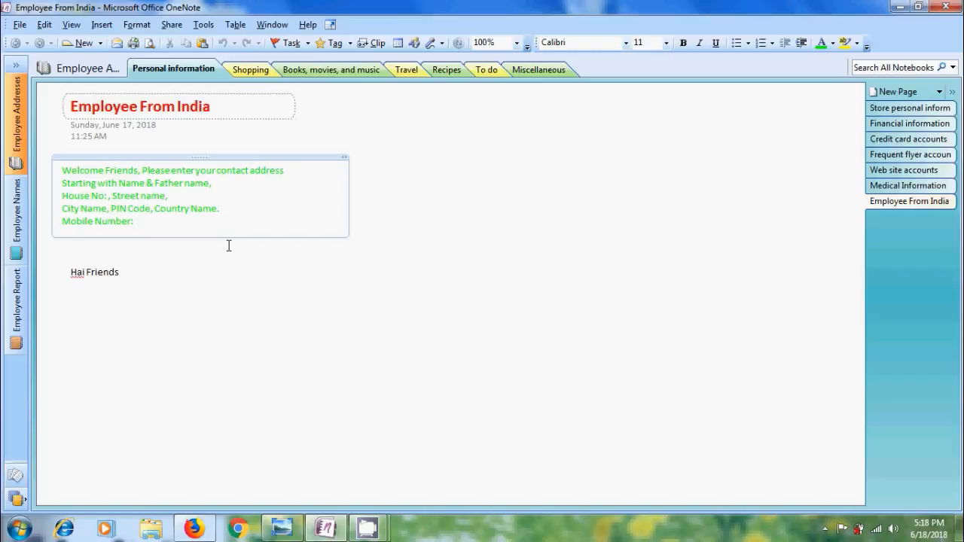
click(134, 219)
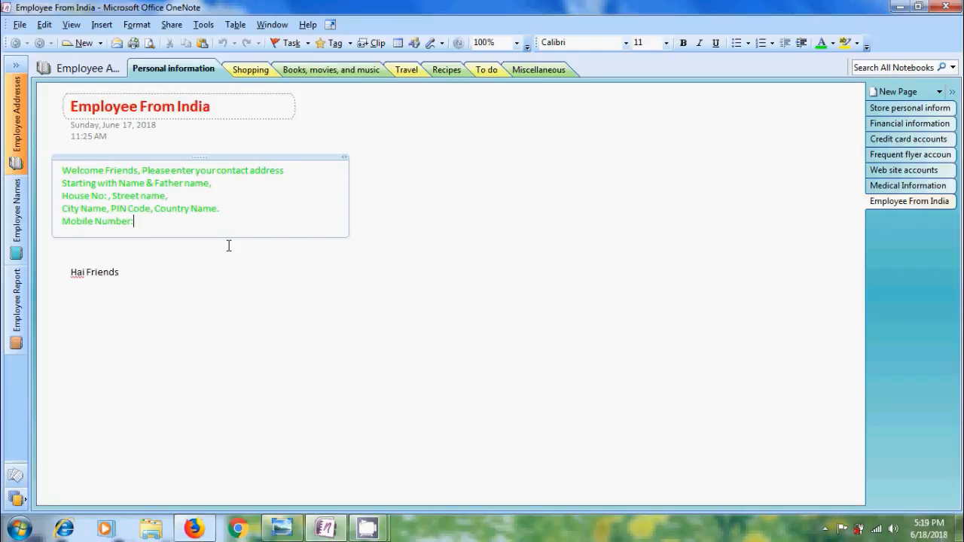
View the Facebook post sharing the OneNote video in Firefox, then return to the notes page
click(193, 527)
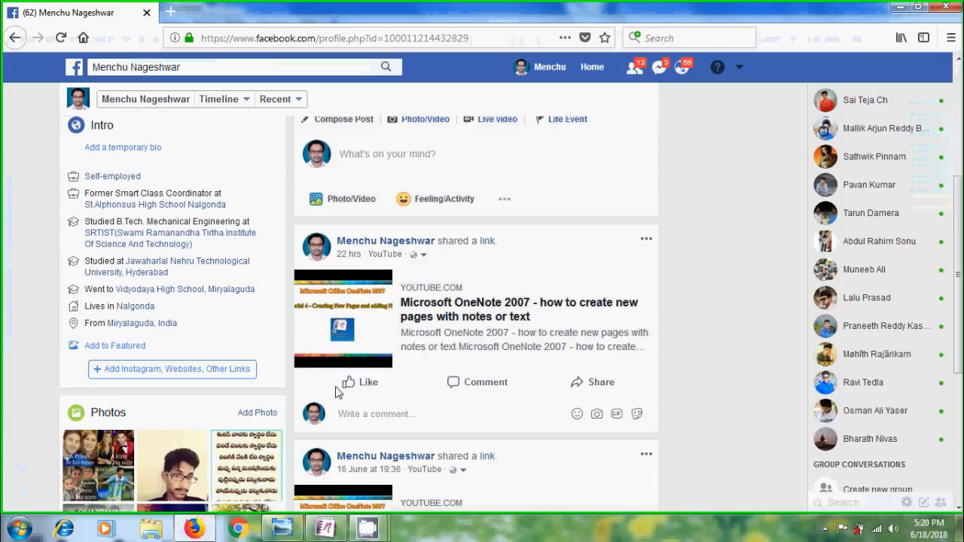
mouse_move(356, 383)
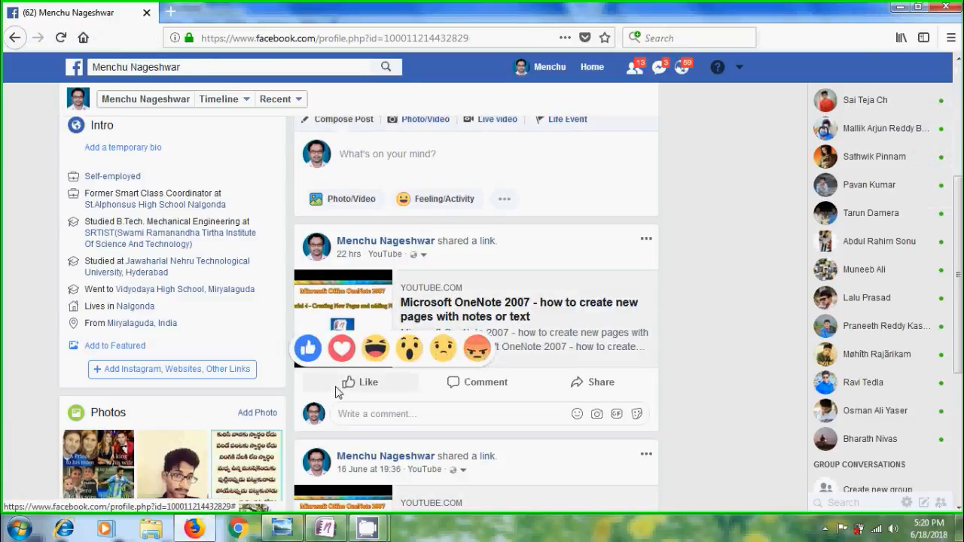
click(326, 527)
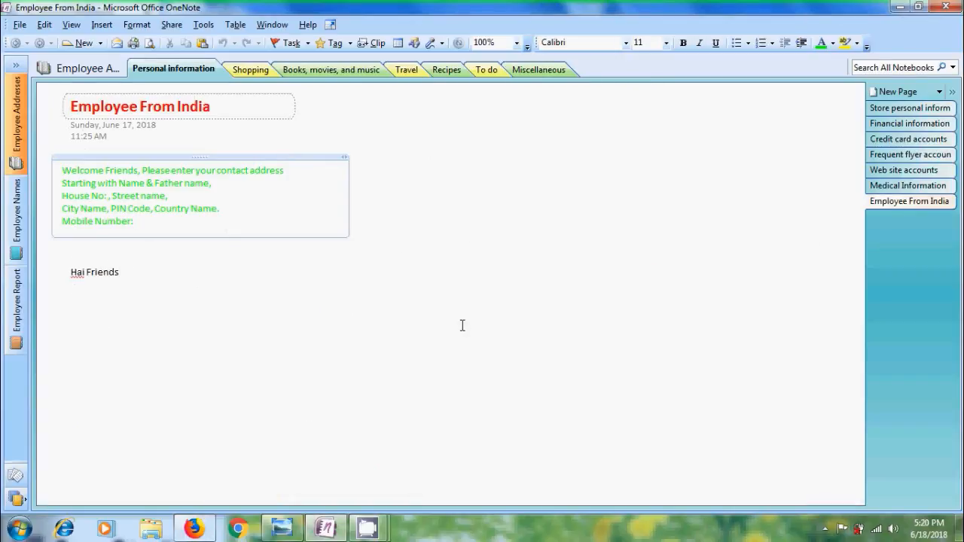
Place the insertion point after Mobile Number and bring up the Insert menu
click(132, 220)
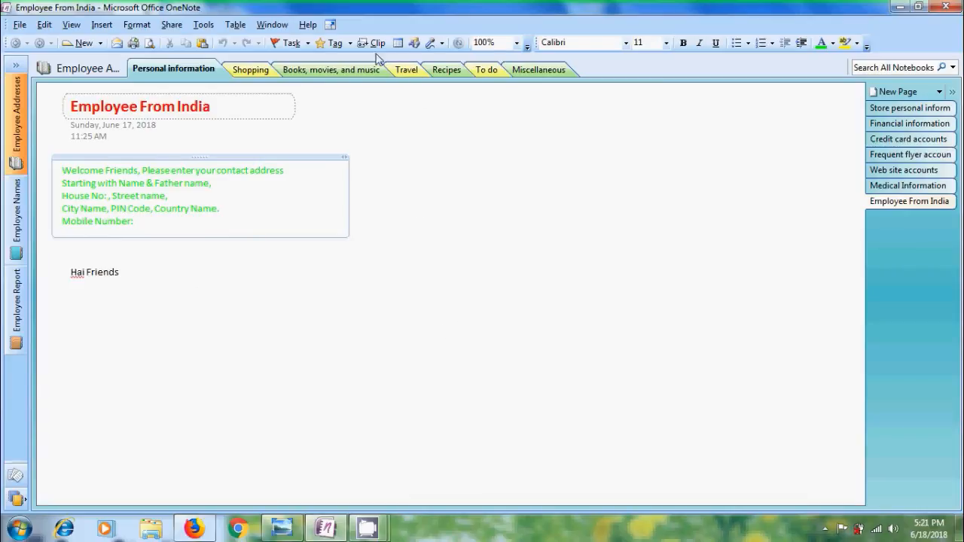
mouse_move(331, 69)
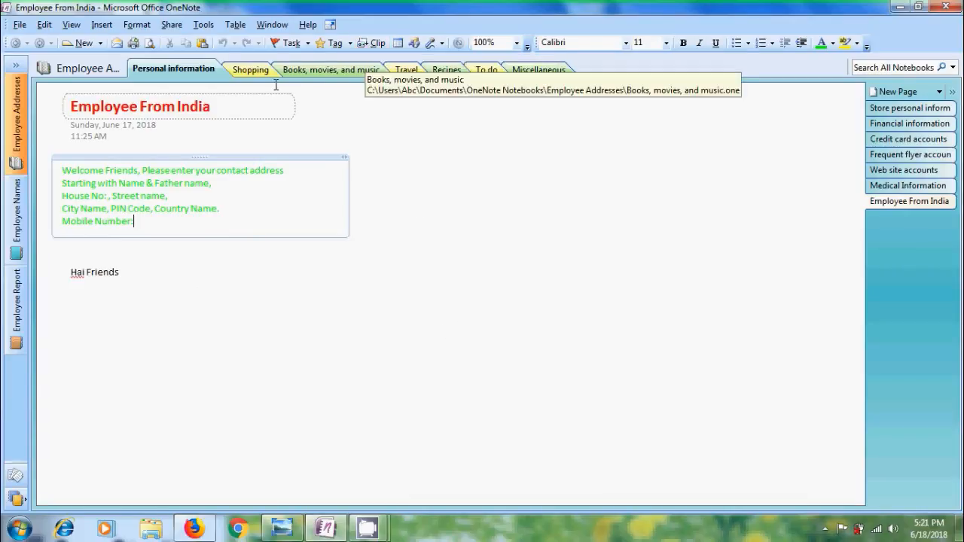
click(101, 25)
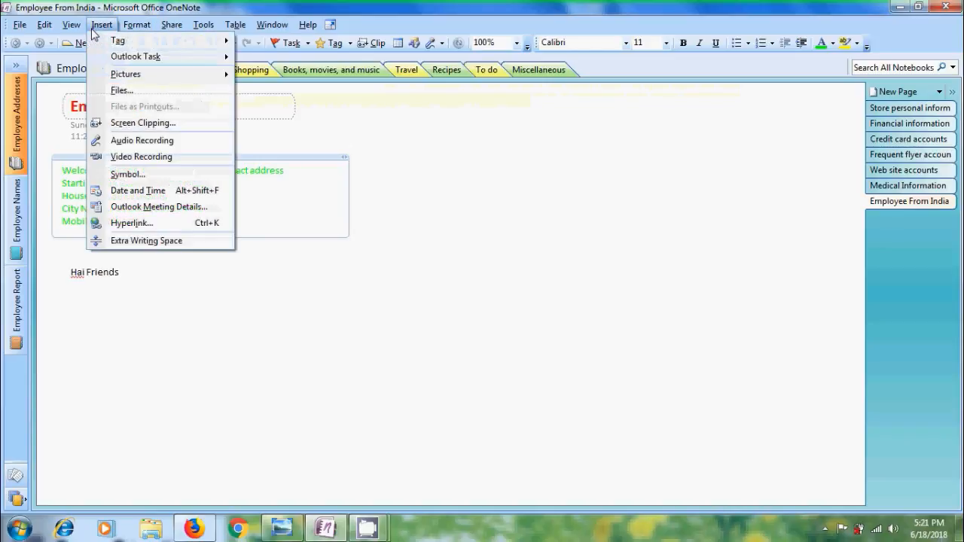
mouse_move(173, 123)
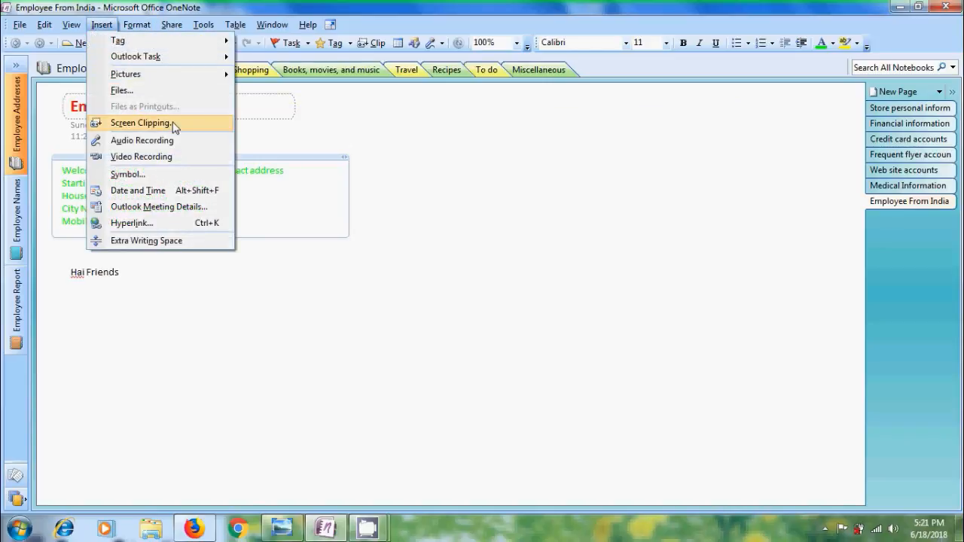
Clip the Facebook OneNote video post as a screen clipping below Mobile Number
click(140, 124)
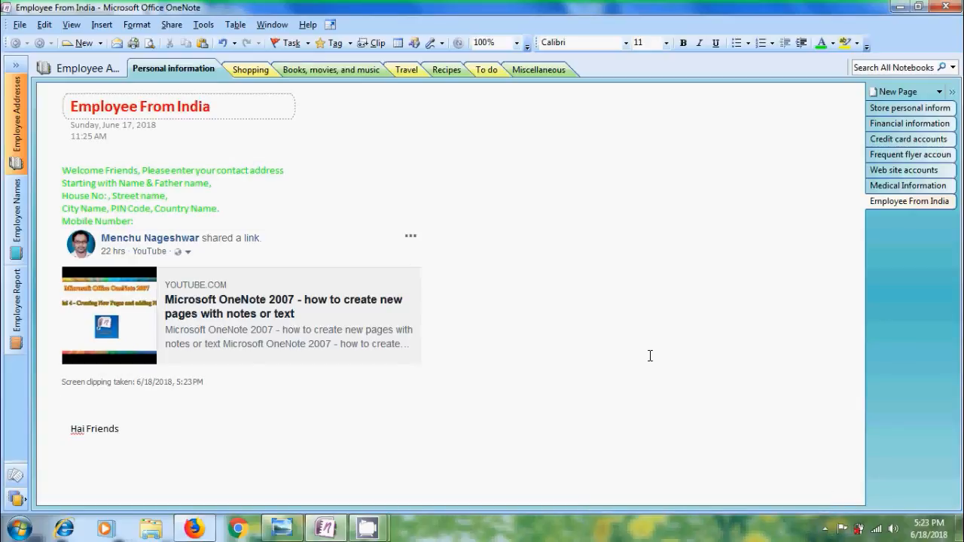
click(63, 404)
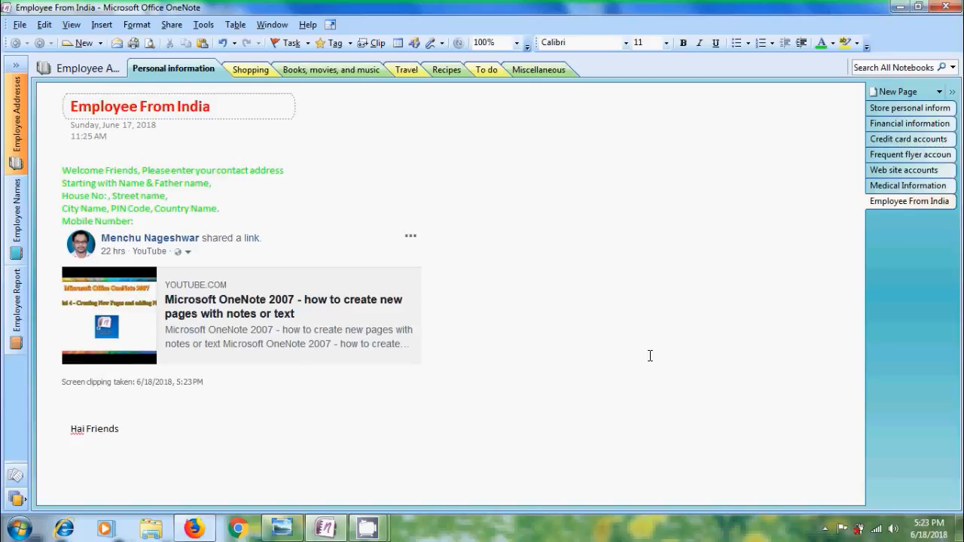
click(64, 403)
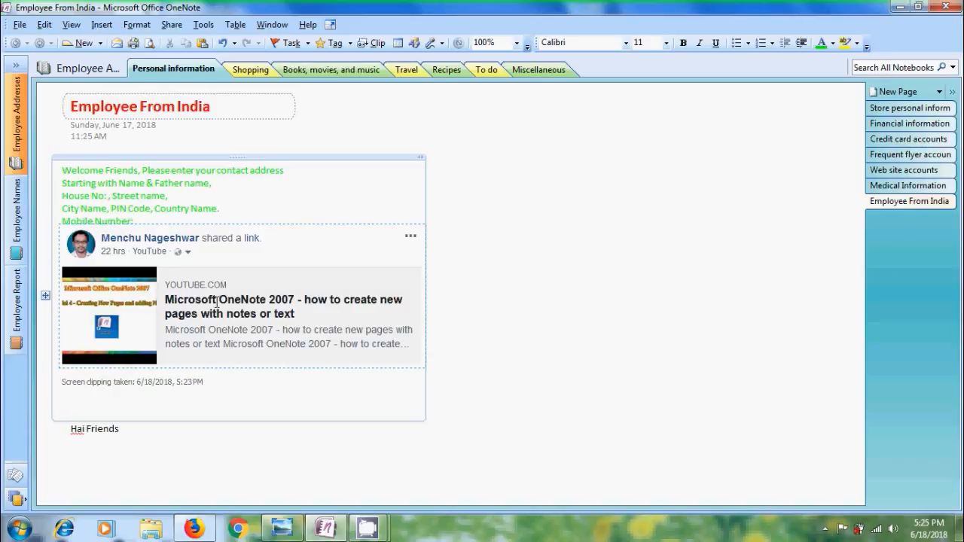
click(63, 403)
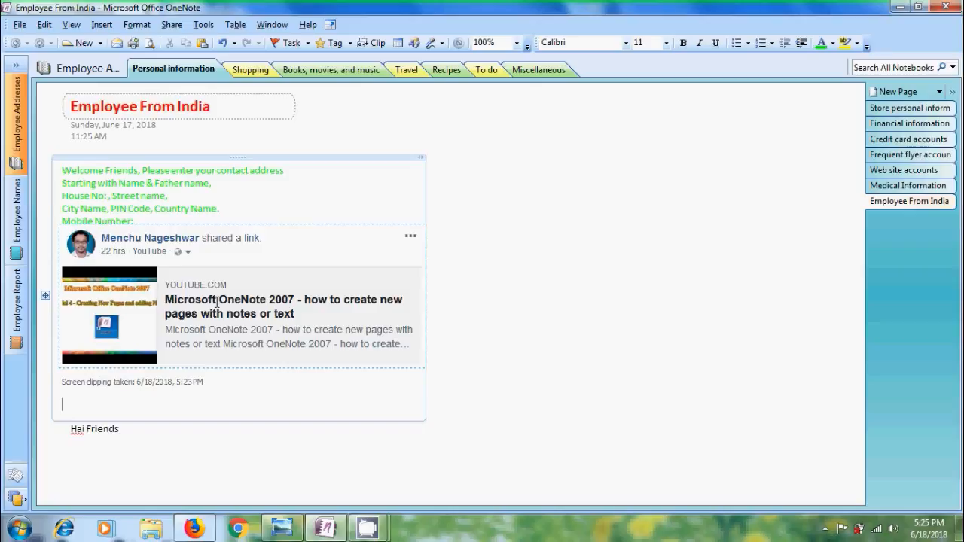
Paste the Facebook clipping onto the Shopping page under the tips, then return to Personal information
click(244, 69)
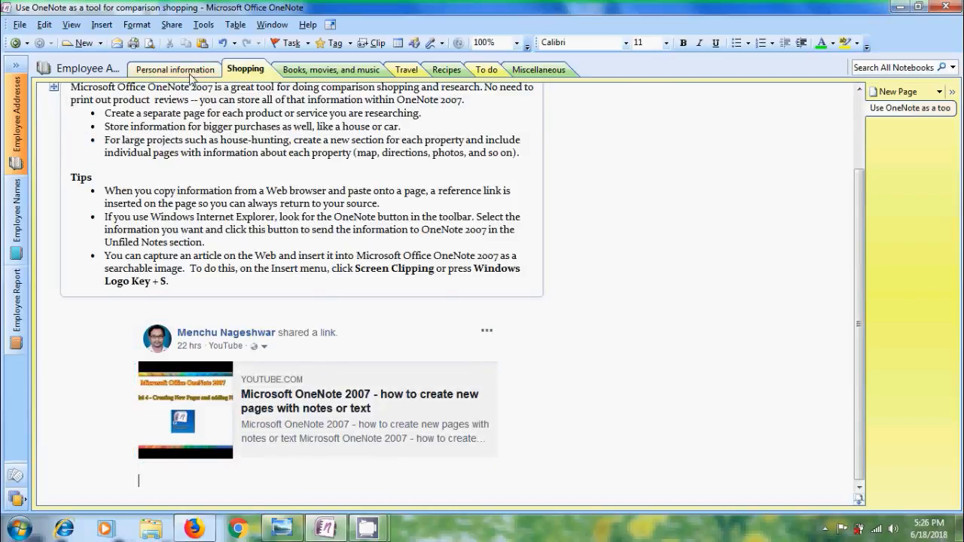
click(174, 69)
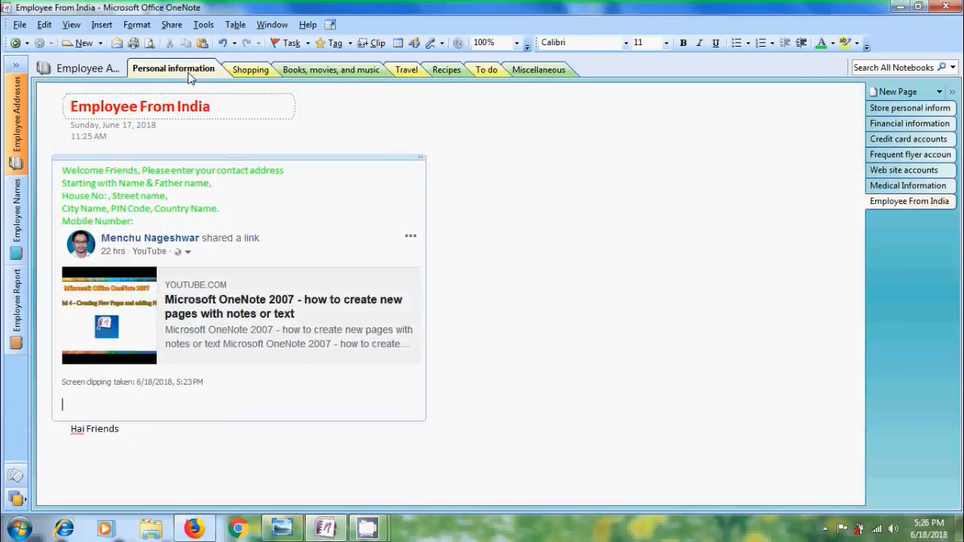
mouse_move(681, 177)
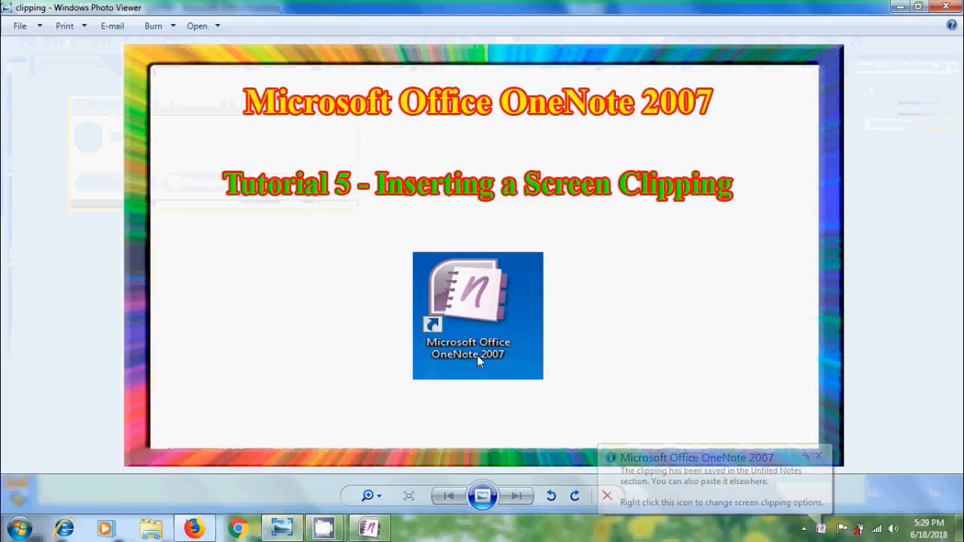
Dismiss the OneNote balloon reporting the clipping saved to Unfiled Notes
click(819, 455)
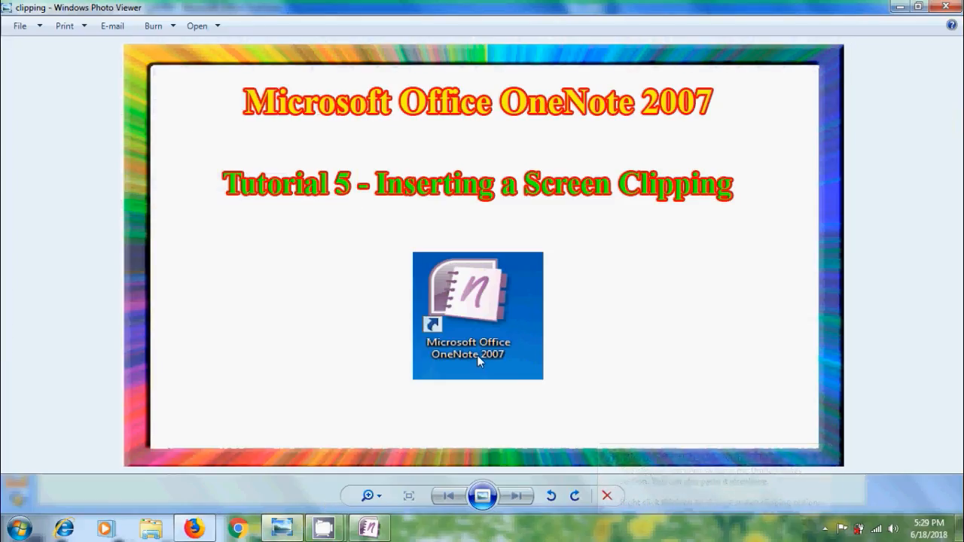